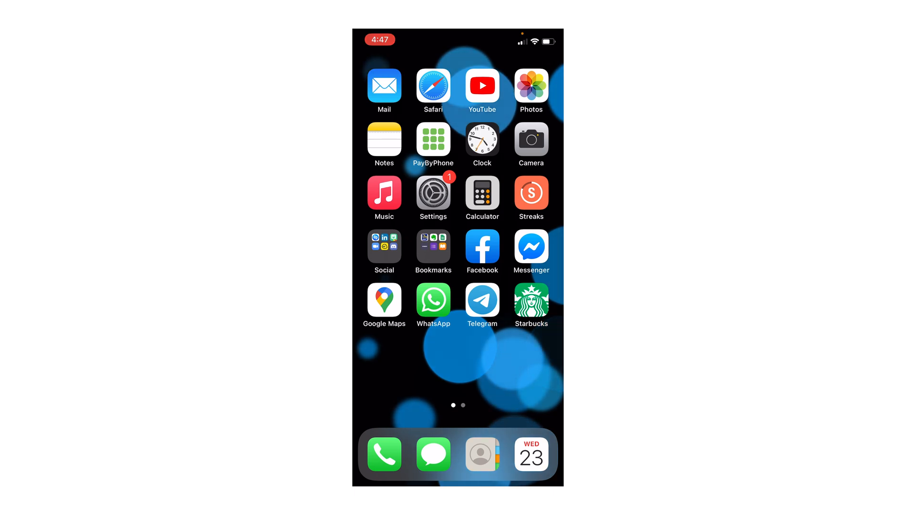
Step: Swipe across the Home Screen to locate and launch the Files app
{"action": "scroll", "scroll_direction": "left", "scroll_amount": 3}
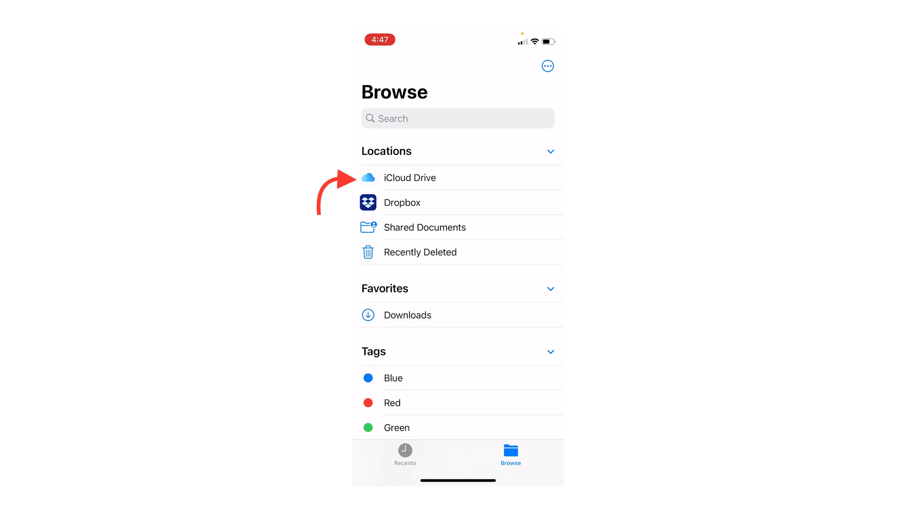
Step: Enter iCloud Drive and then its Desktop folder
{"action": "left_click", "coordinate": [410, 177]}
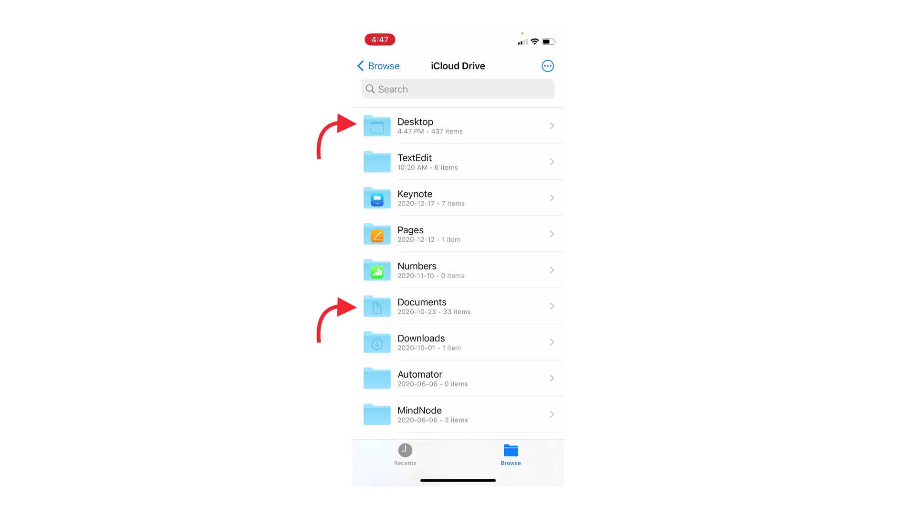
{"action": "left_click", "coordinate": [433, 126]}
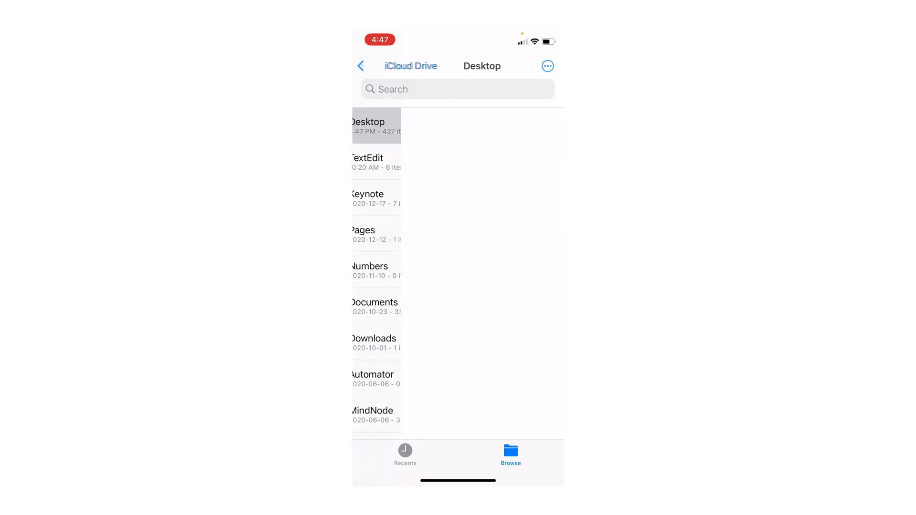
{"action": "left_click", "coordinate": [373, 126]}
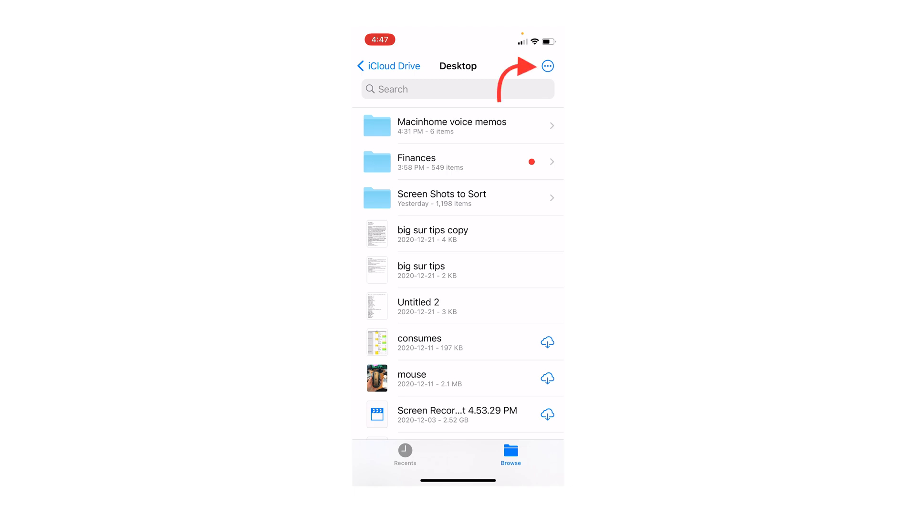
Step: Create a new folder named 'iPhone scans' in the Desktop folder
{"action": "left_click", "coordinate": [548, 66]}
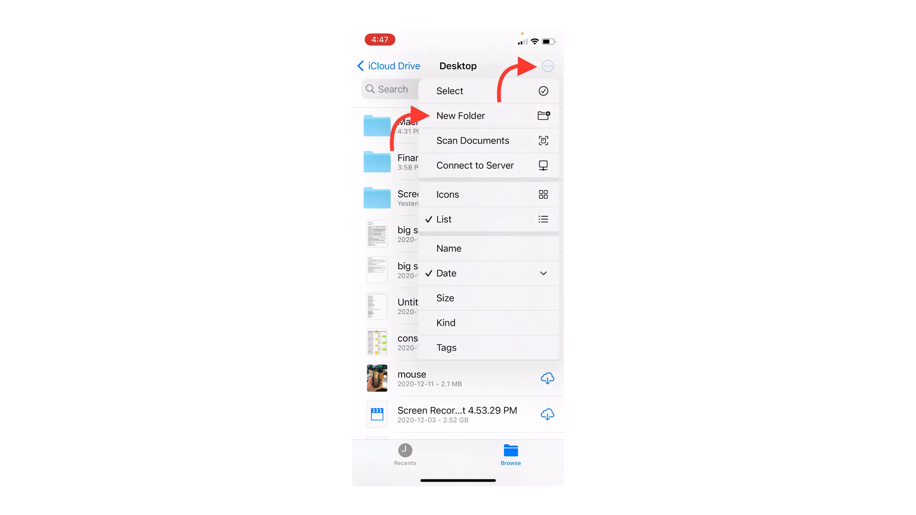
{"action": "left_click", "coordinate": [461, 115]}
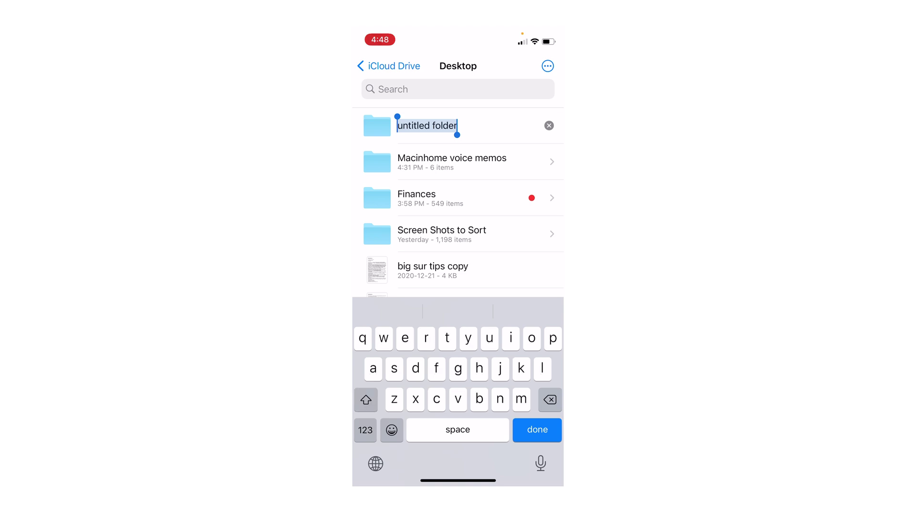
{"action": "type", "text": "iPhone scans"}
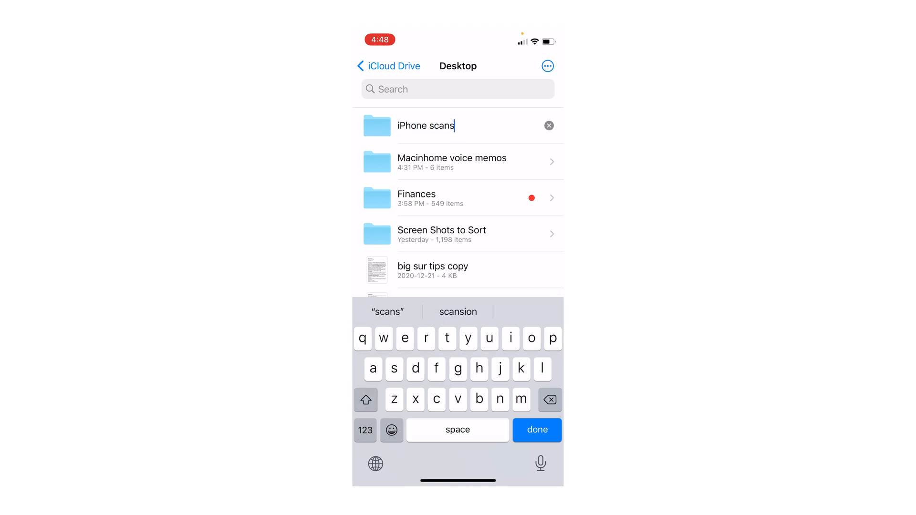
{"action": "left_click", "coordinate": [537, 429]}
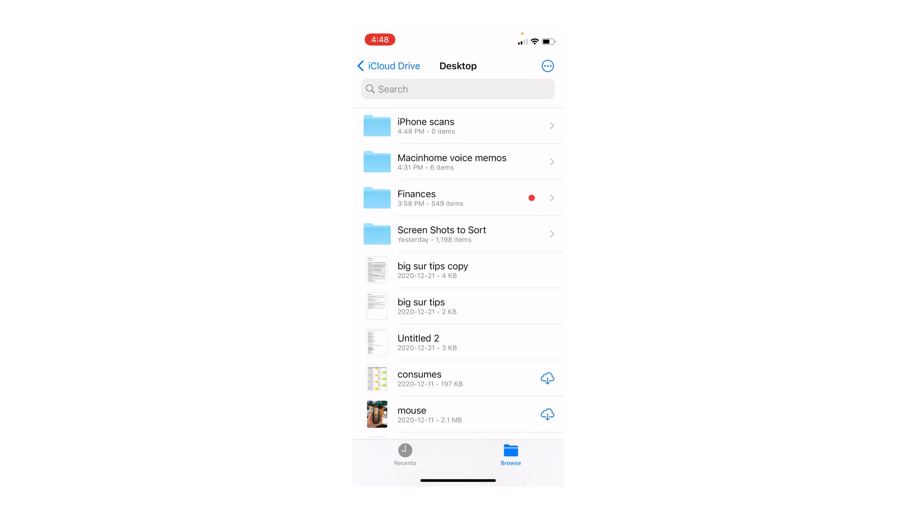
Step: Enter the iPhone scans folder and launch Scan Documents from its options
{"action": "left_click", "coordinate": [457, 126]}
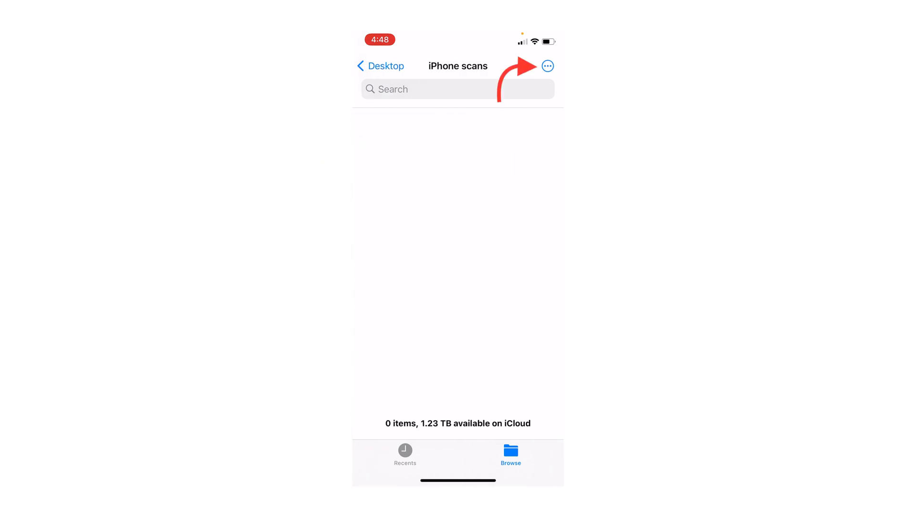
{"action": "left_click", "coordinate": [548, 66]}
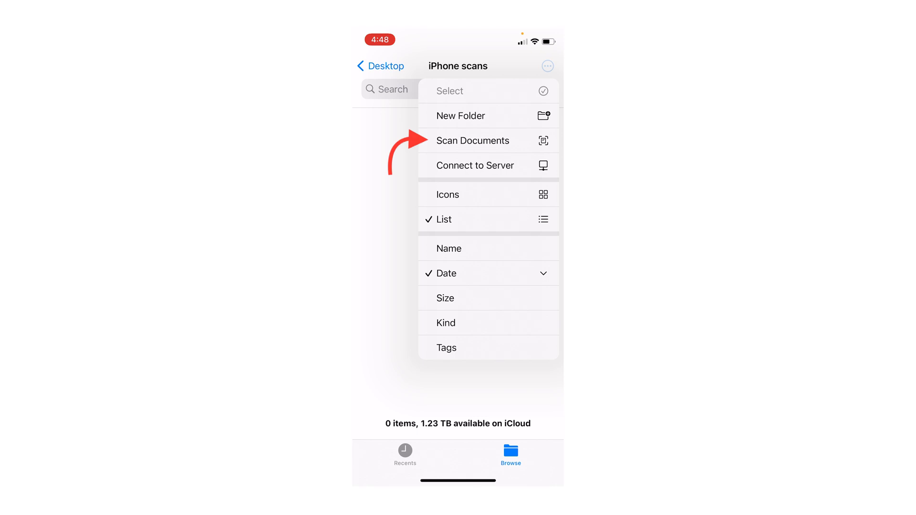
{"action": "left_click", "coordinate": [473, 142]}
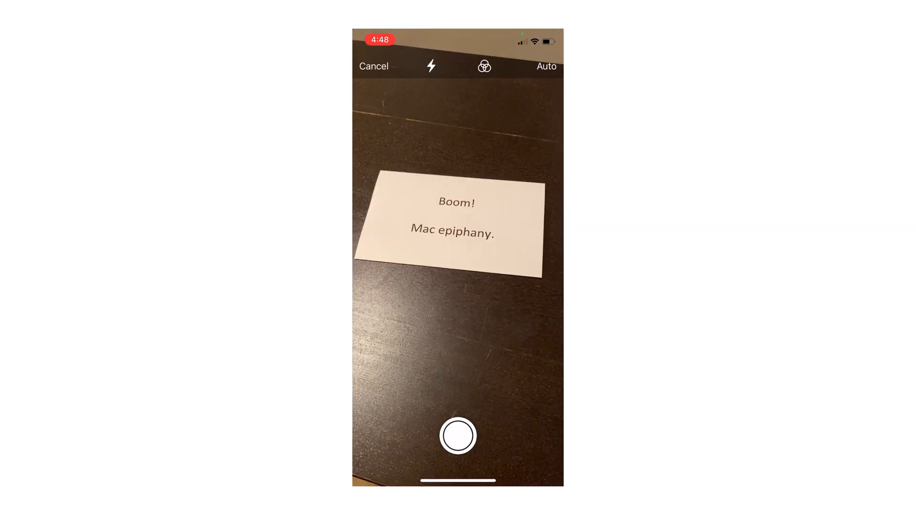
Step: Capture the Boom! Mac epiphany card with the shutter and bring up its review
{"action": "left_click", "coordinate": [457, 436]}
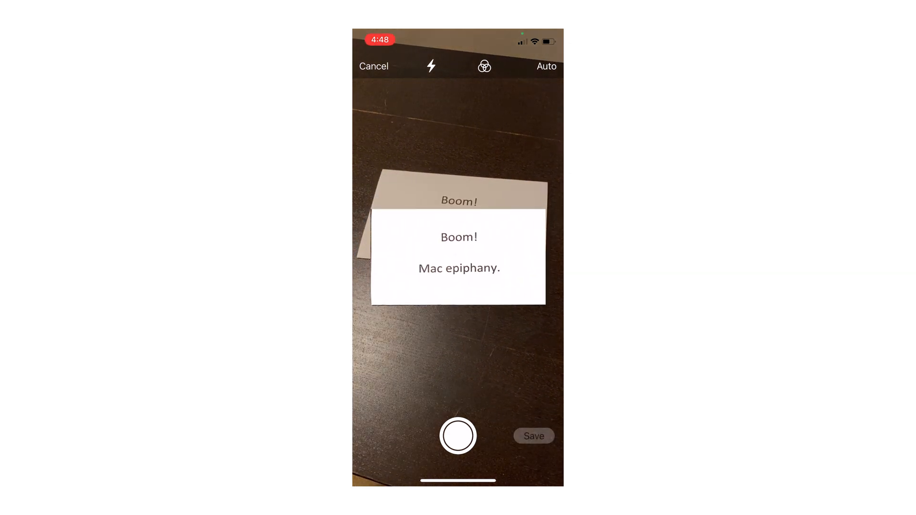
{"action": "left_click", "coordinate": [456, 436]}
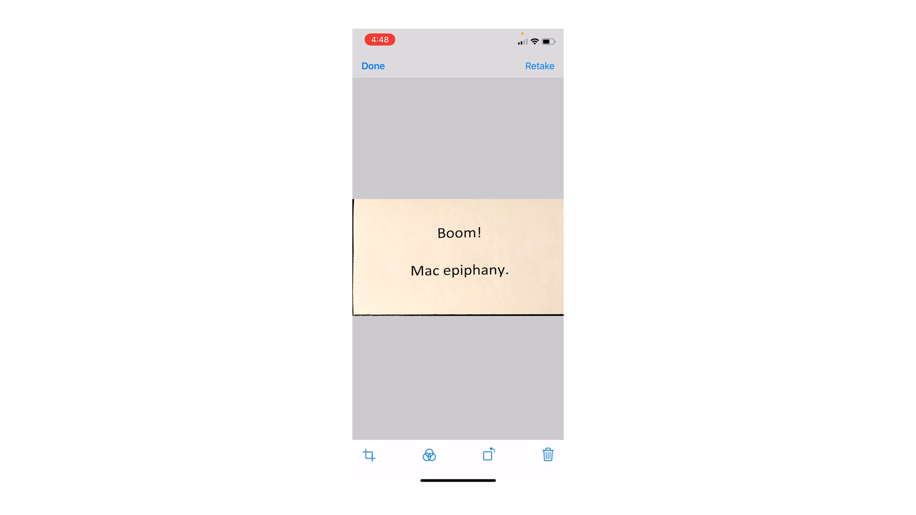
Step: Switch the scan's filter from Color to Black & White
{"action": "left_click", "coordinate": [429, 455]}
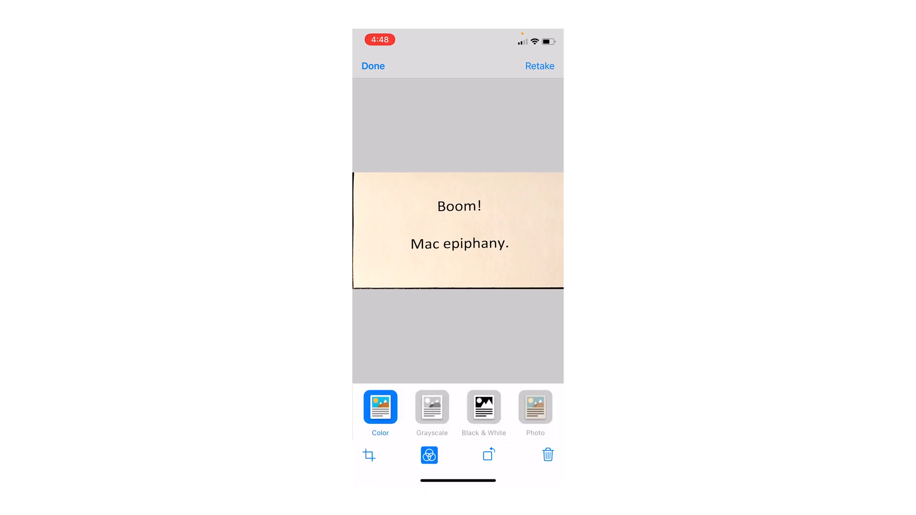
{"action": "left_click", "coordinate": [484, 407]}
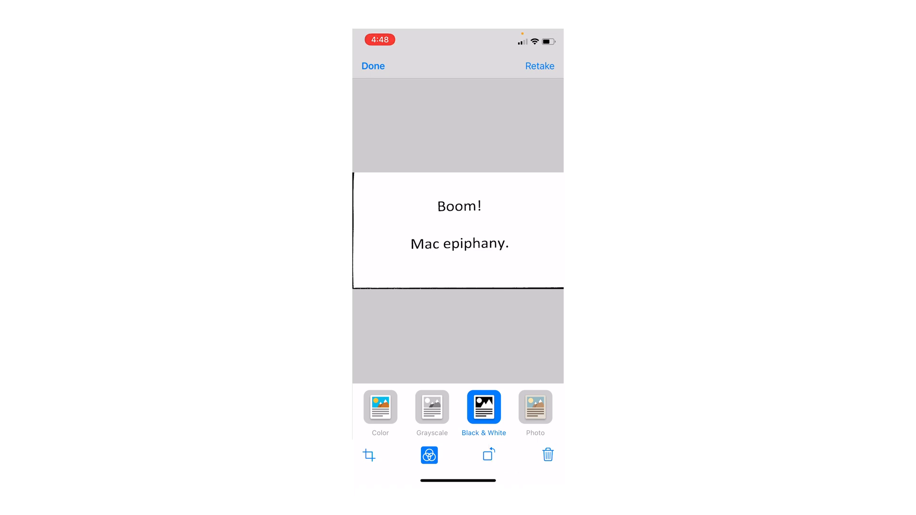